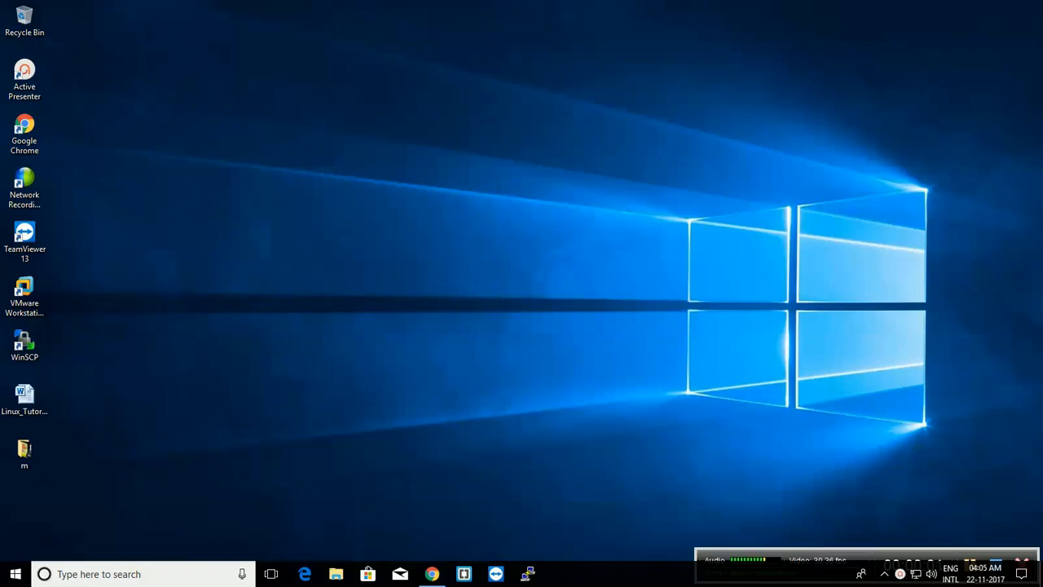
pyautogui.moveTo(446, 435)
pyautogui.write('vir')
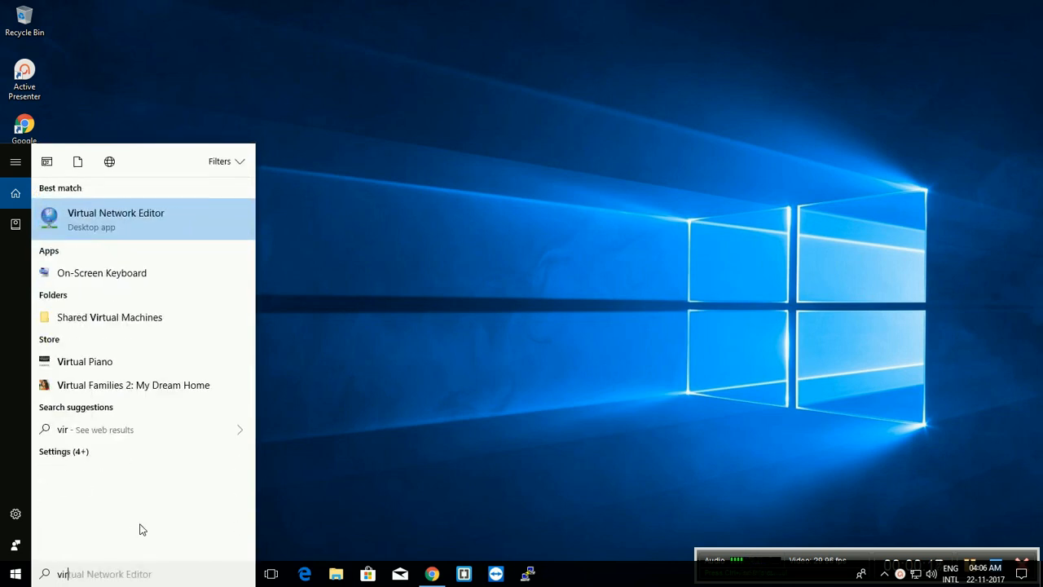
pyautogui.moveTo(2, 461)
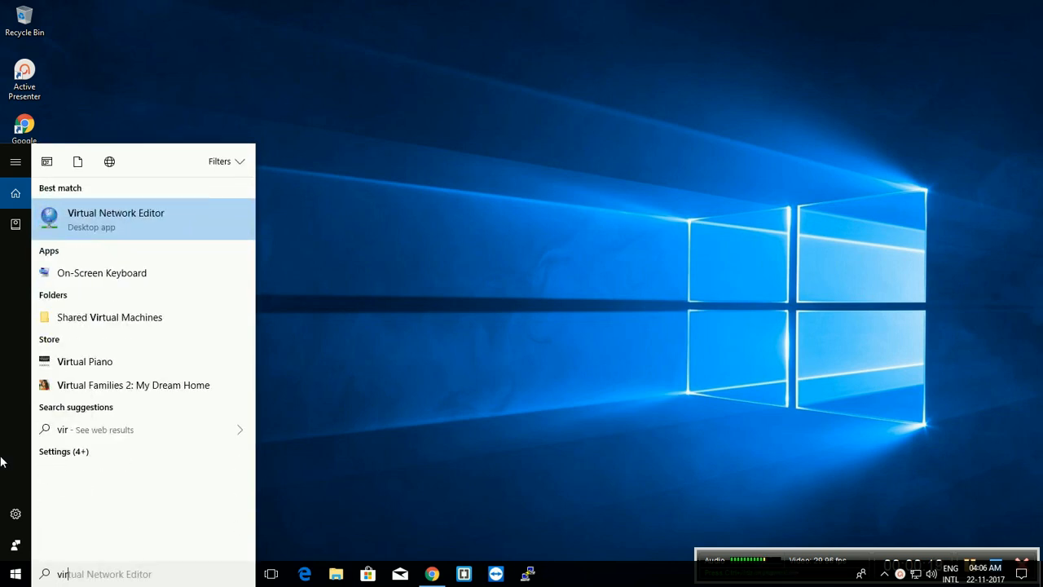
# Step: Bring up the launch options for Virtual Network Editor from the 'vir' search results
pyautogui.rightClick(115, 217)
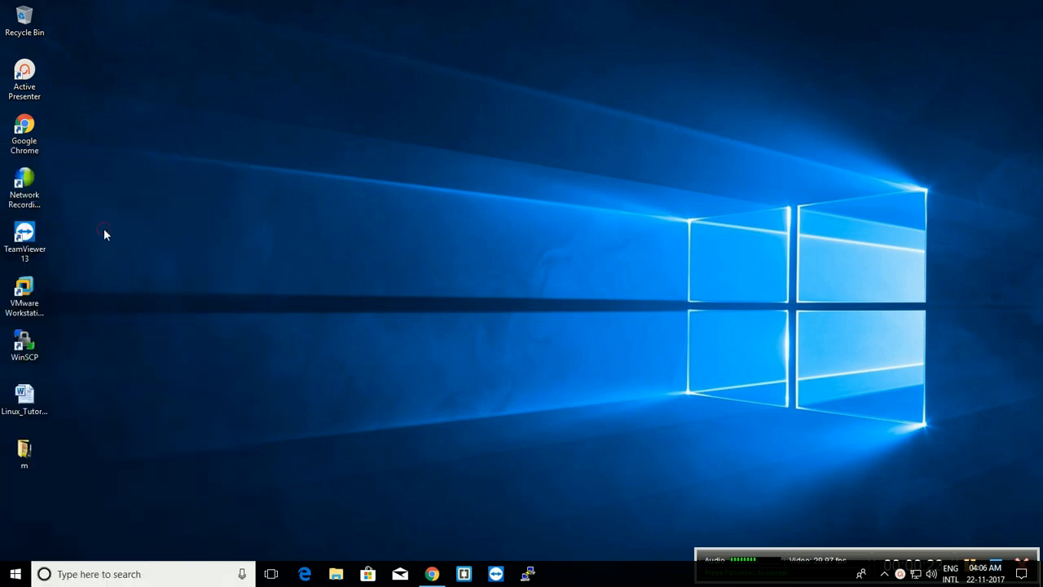
# Step: Launch Virtual Network Editor to show the VMnet0, VMnet1 and VMnet8 networks
pyautogui.doubleClick(24, 294)
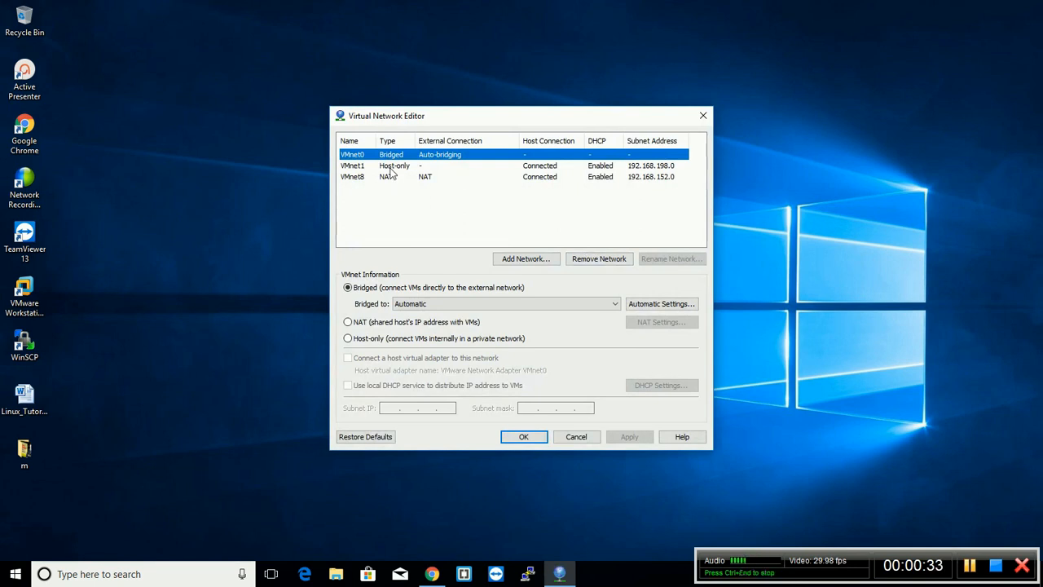
pyautogui.moveTo(395, 180)
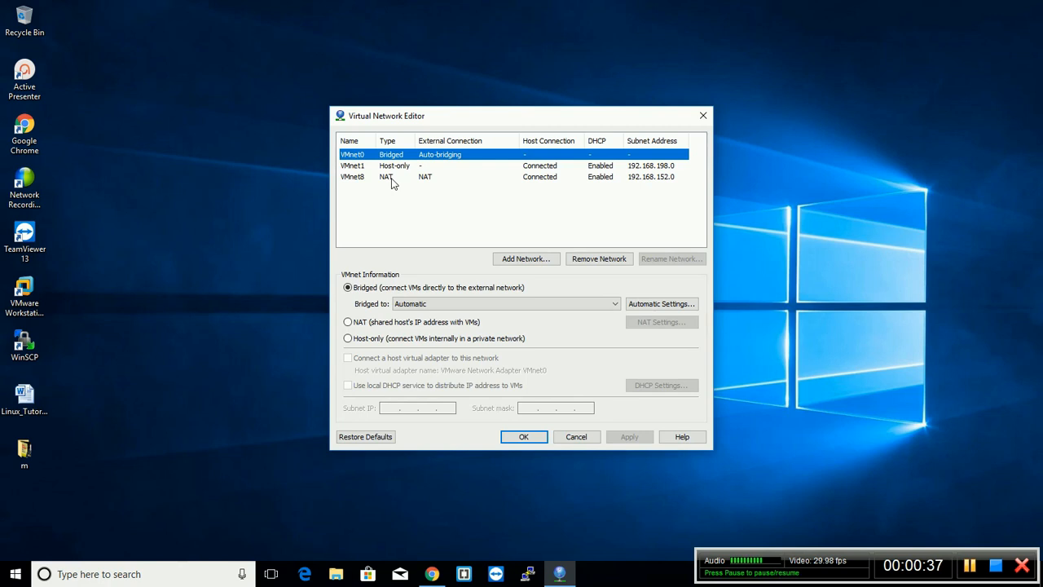
# Step: Select VMnet8 and set NAT subnet 192.168.1.0, mask 255.255.255.0, local DHCP on
pyautogui.click(388, 176)
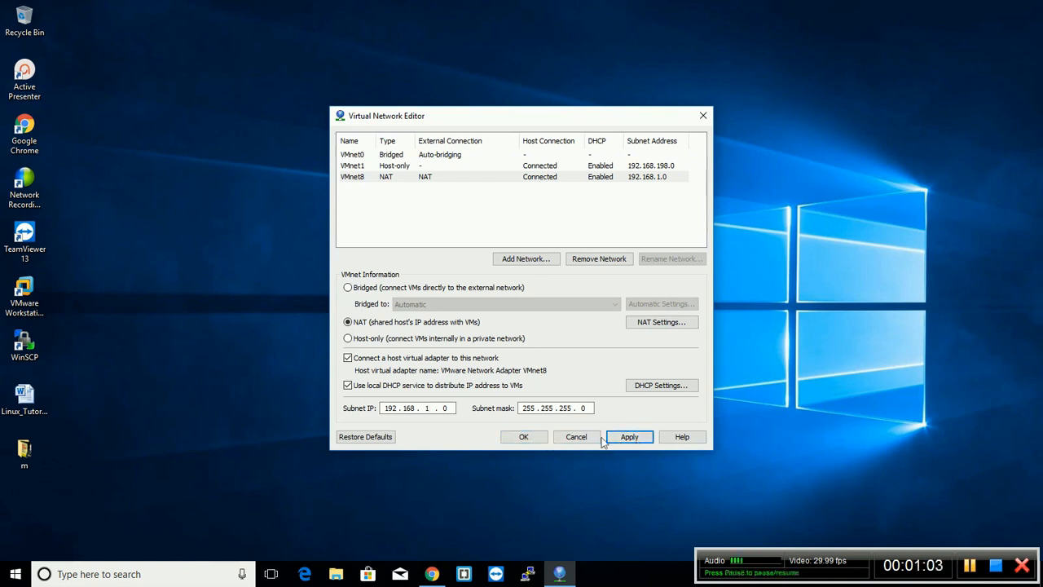
# Step: Apply the new VMnet8 subnet and DHCP settings
pyautogui.click(629, 436)
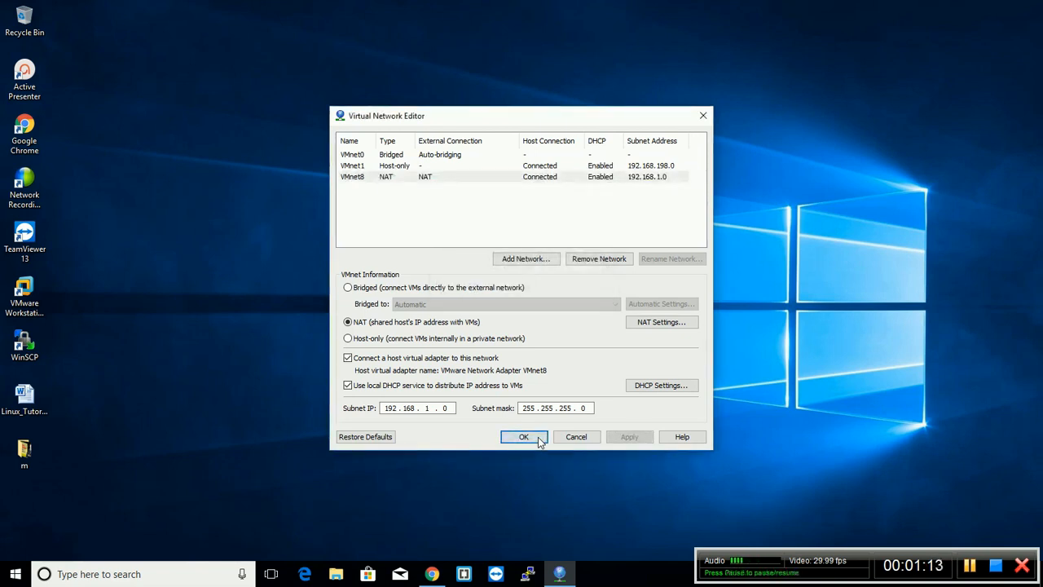
pyautogui.moveTo(505, 423)
pyautogui.write('vir')
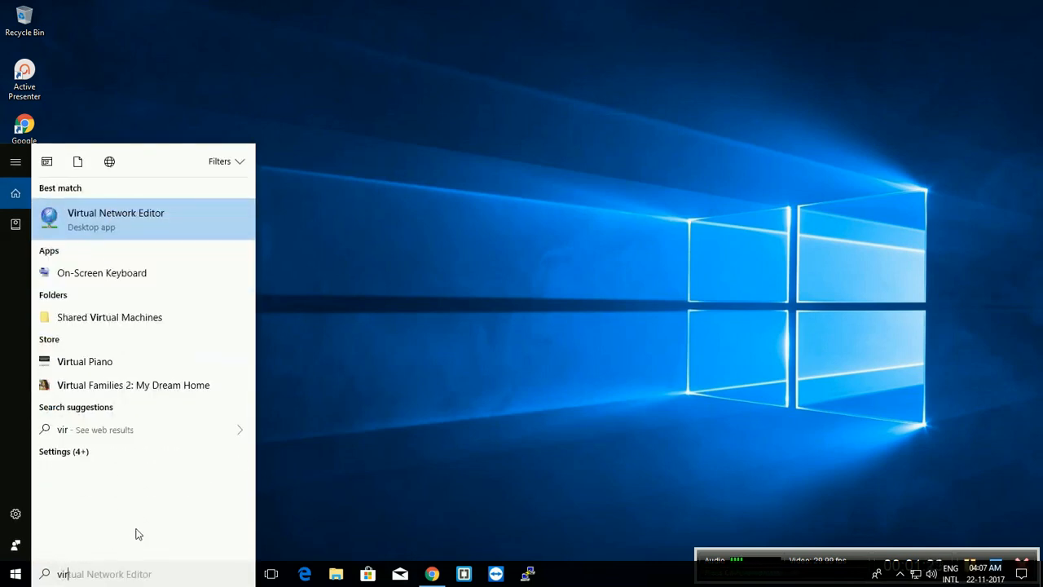
# Step: Launch Virtual Network Editor again from the 'vir' search result
pyautogui.click(115, 218)
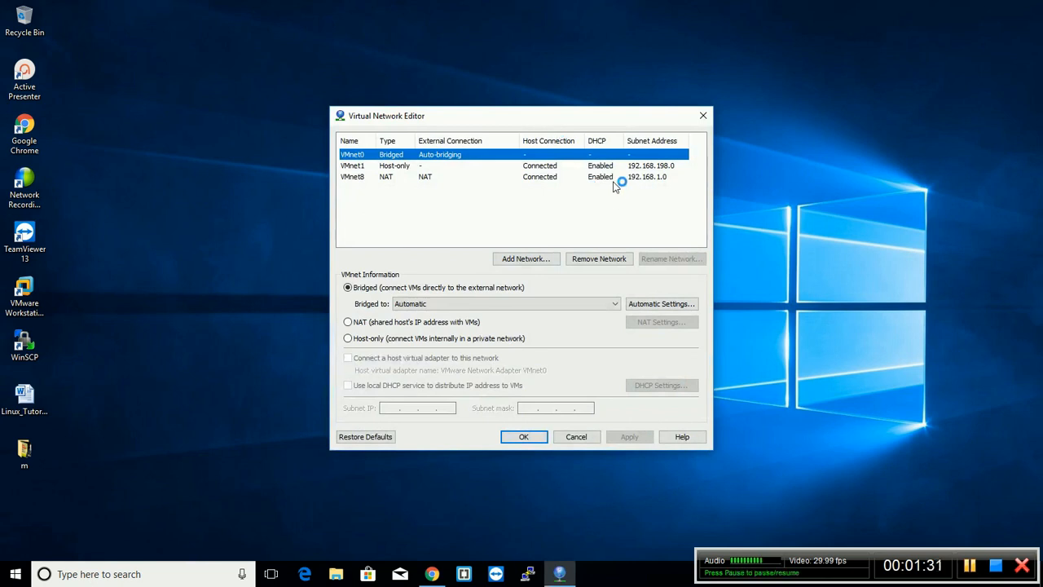
# Step: Select VMnet8 to check subnet 192.168.1.0, mask 255.255.255.0 and DHCP enabled
pyautogui.click(352, 177)
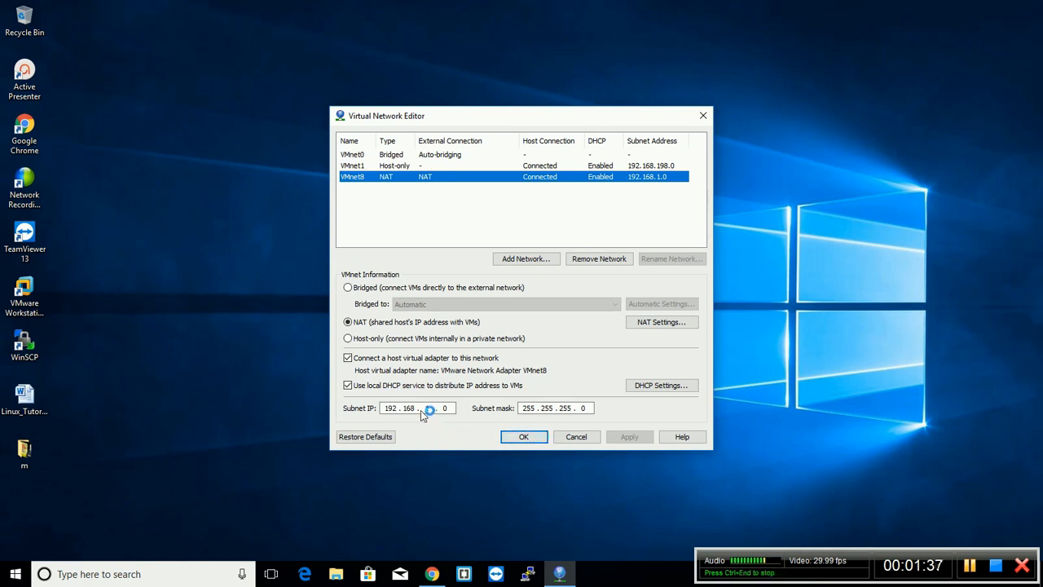
pyautogui.write('1')
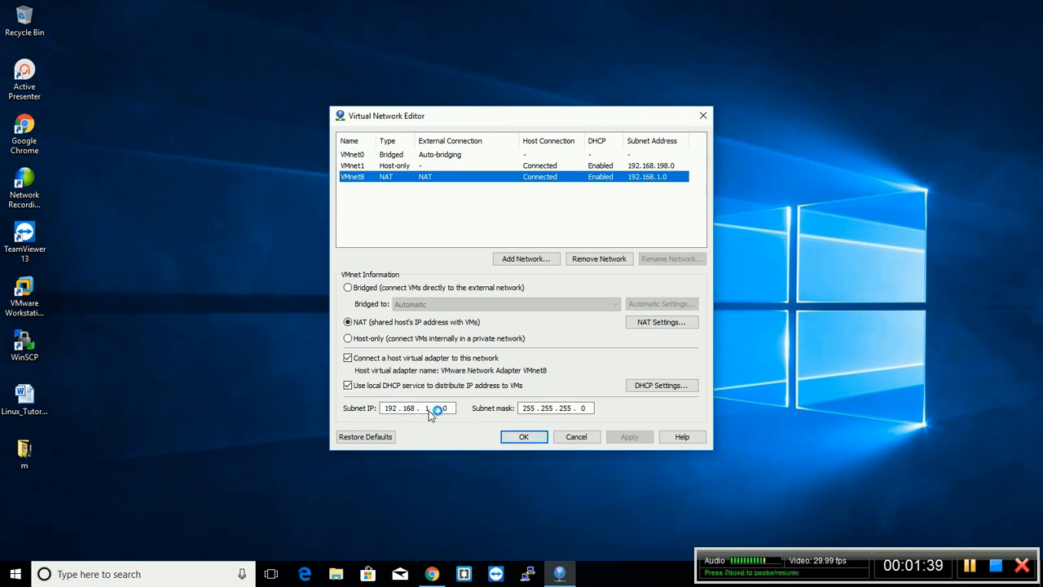